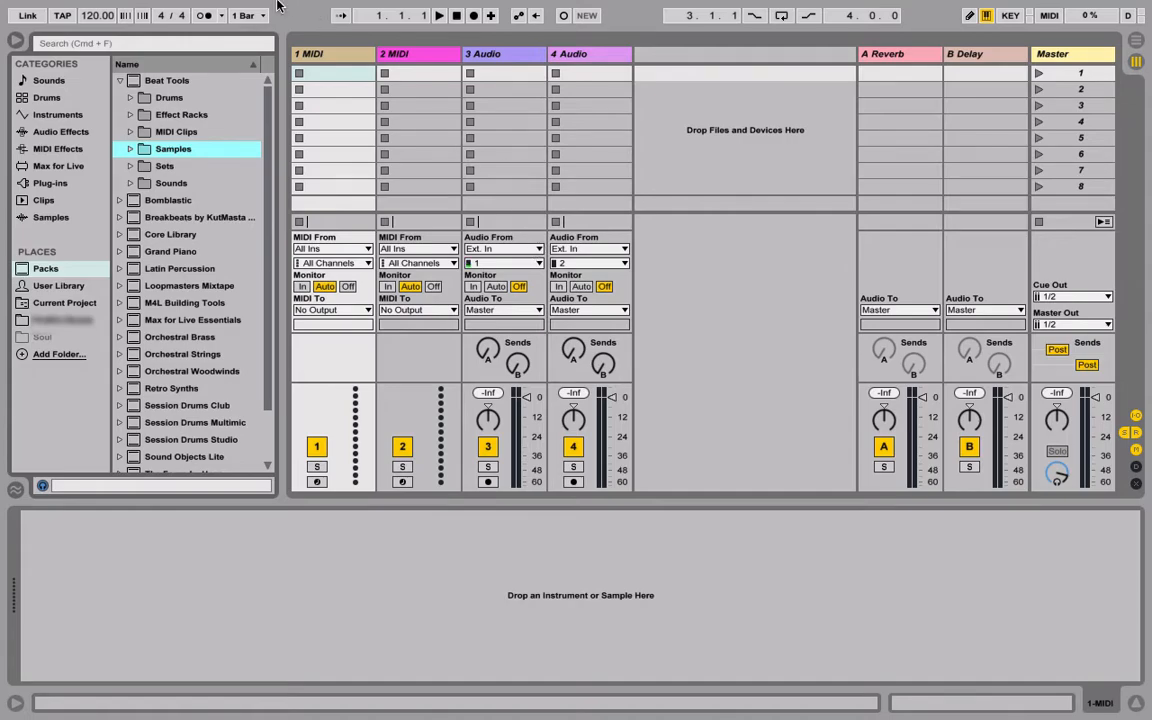
# Step: Load an empty Drum Rack from Instruments onto the 1 MIDI track
pyautogui.click(57, 114)
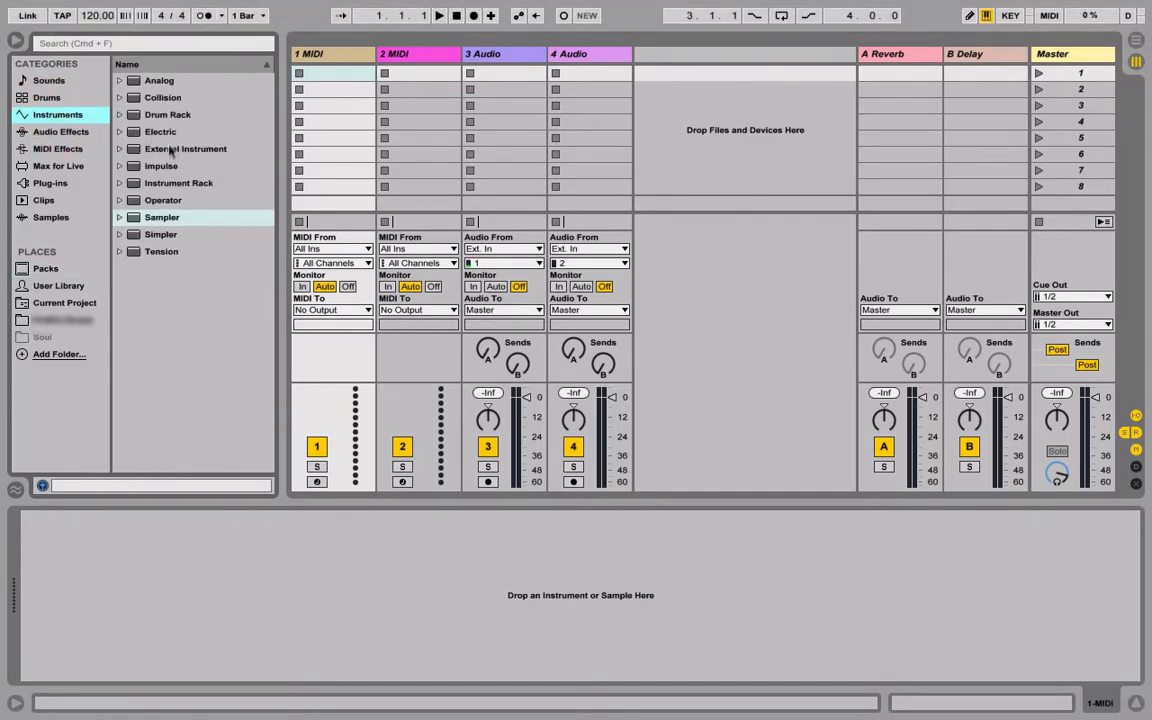
pyautogui.click(167, 114)
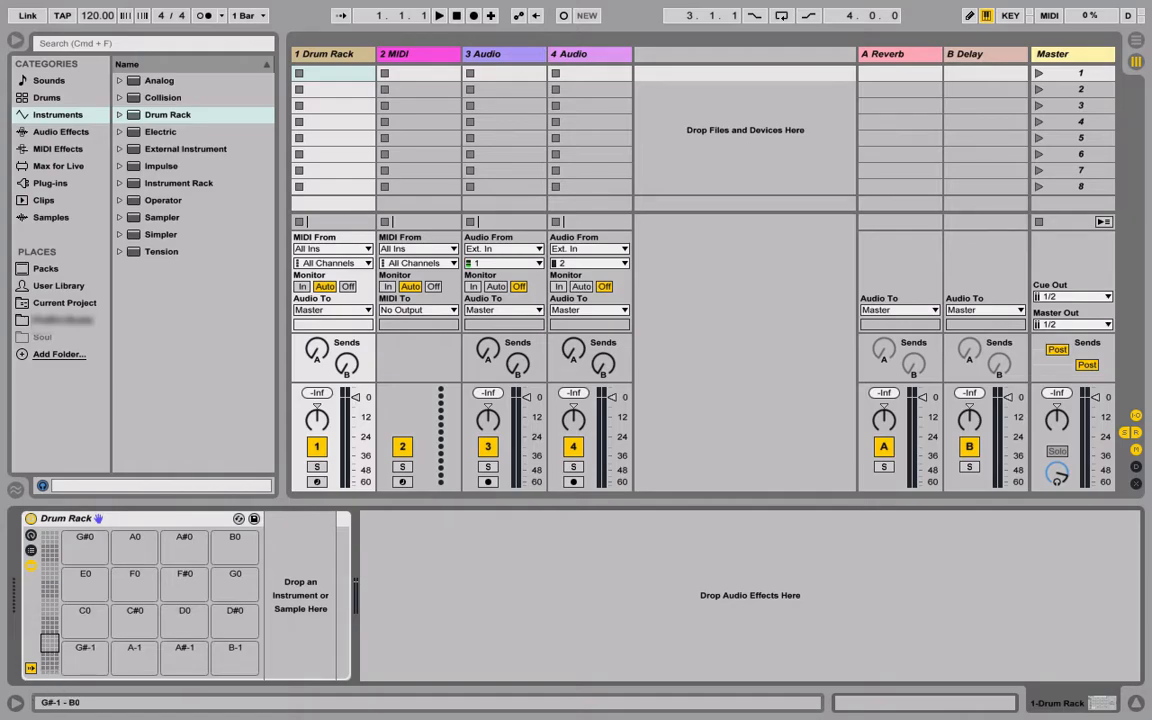
# Step: Scroll the Drum Rack pad overview to show pads C1 through D#2
pyautogui.scroll(3)
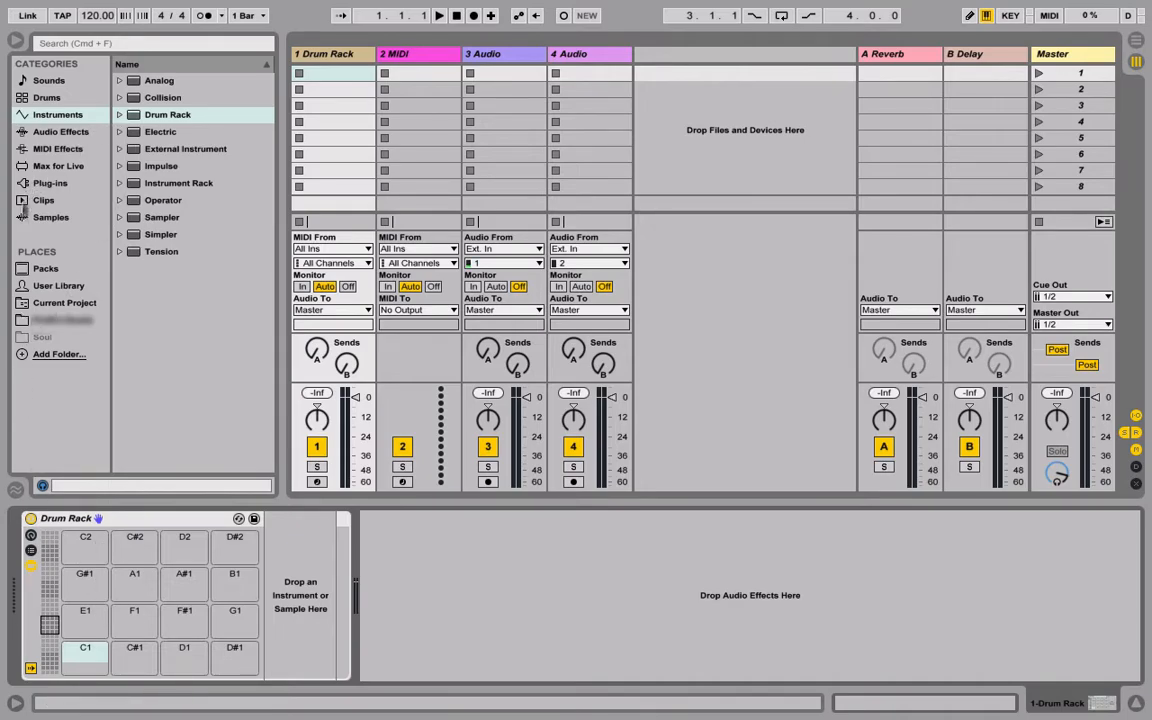
# Step: Load 808 Boom Kit from Packs > Beat Tools > Drums into the Drum Rack
pyautogui.click(45, 268)
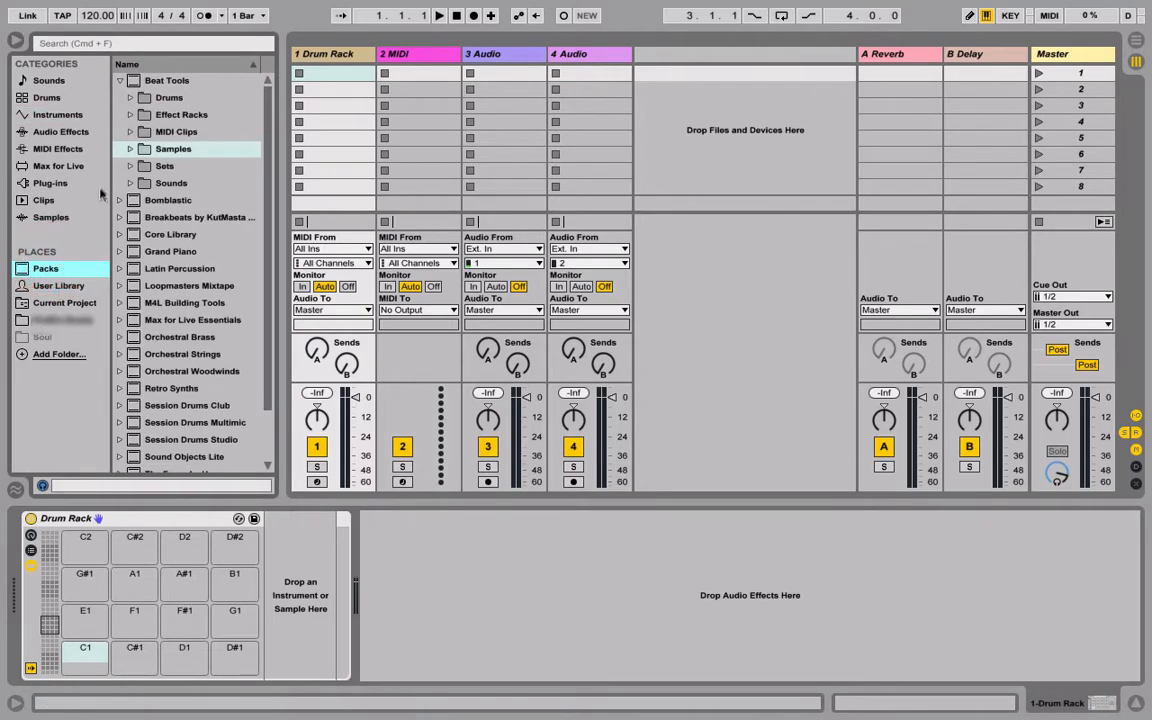
pyautogui.click(130, 97)
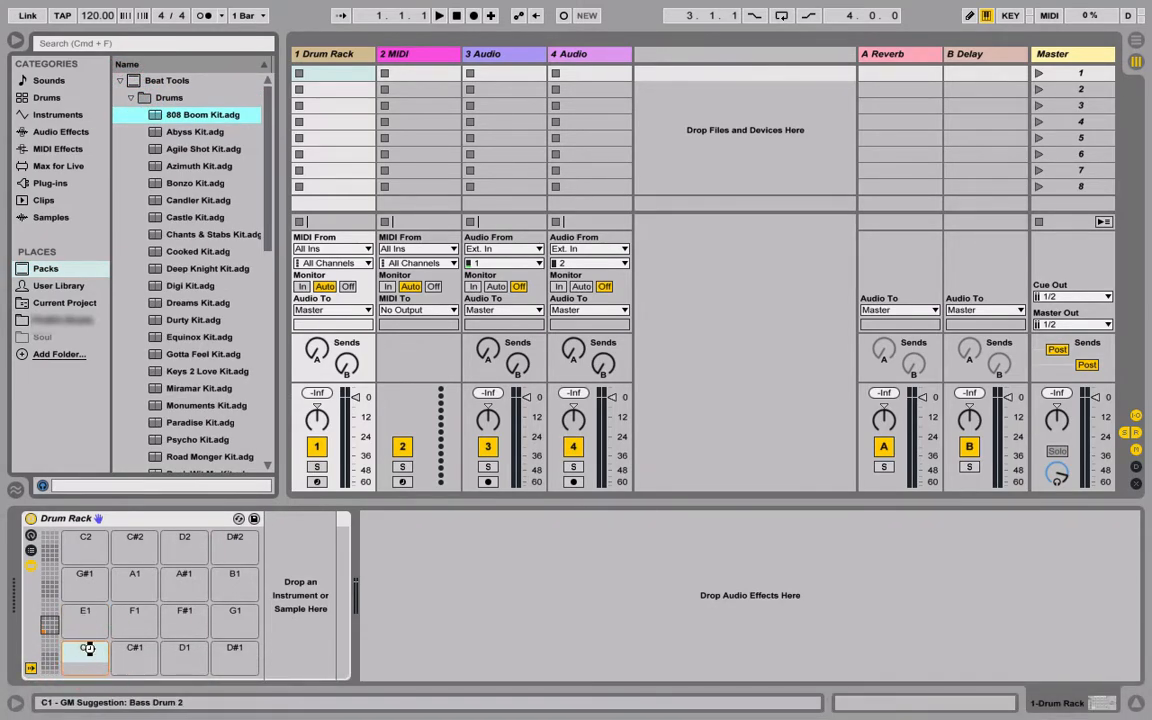
pyautogui.doubleClick(202, 114)
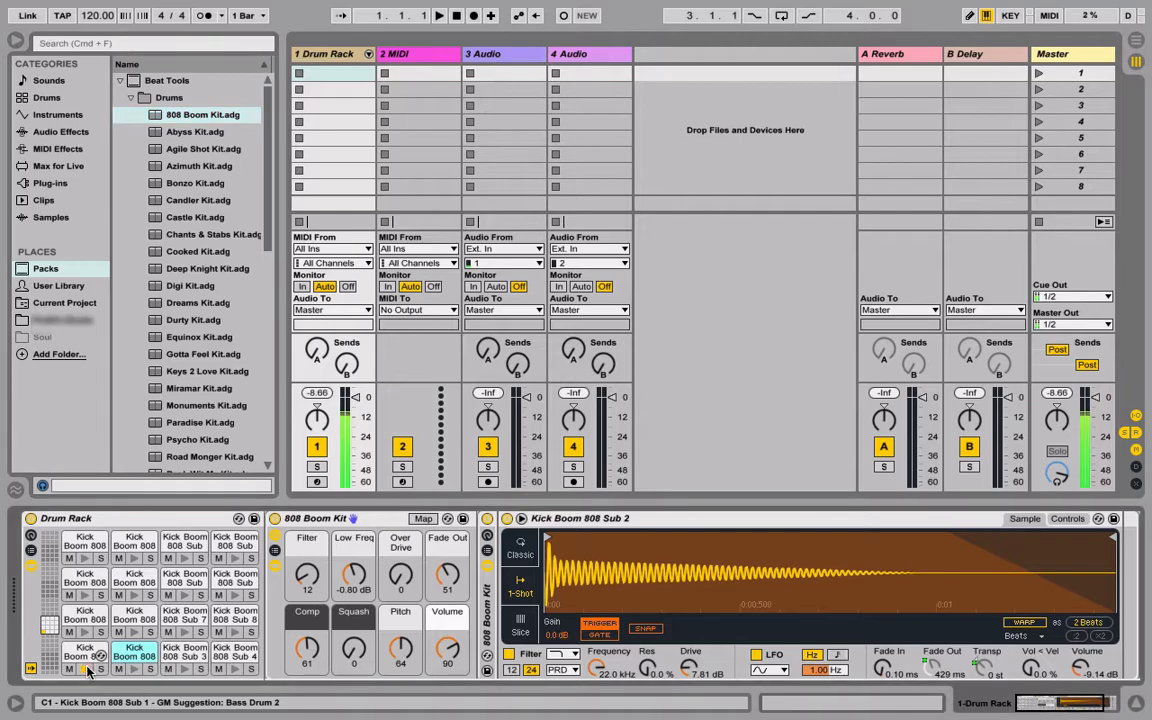
pyautogui.click(133, 660)
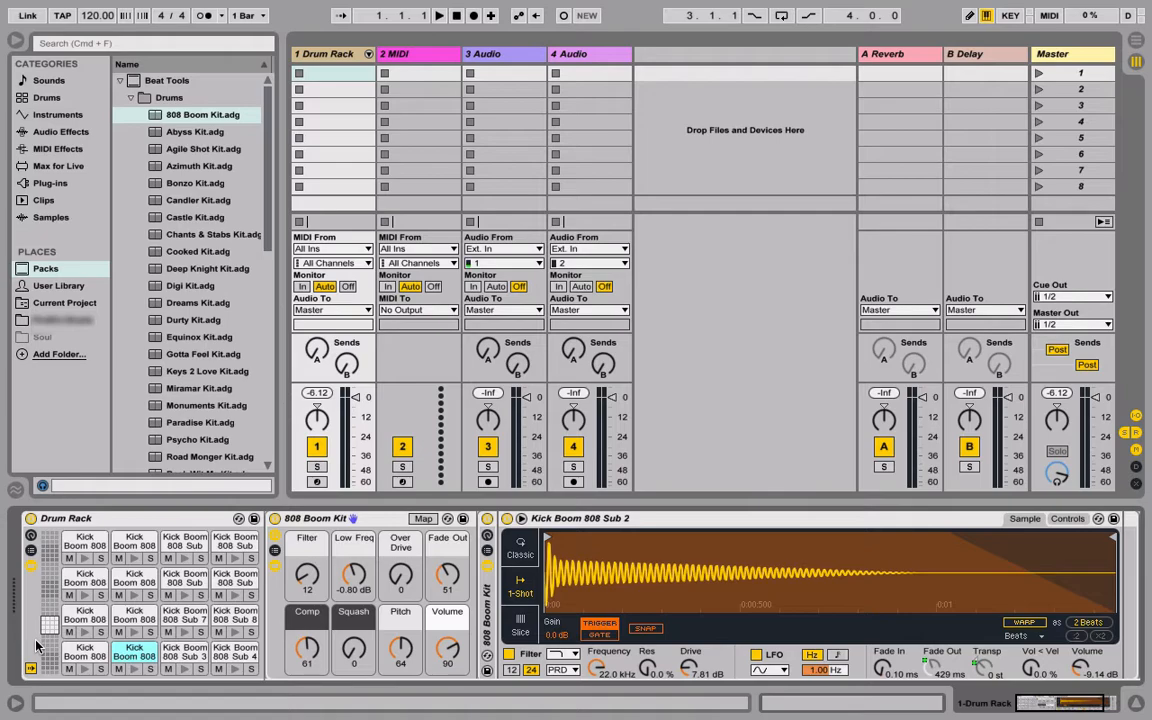
# Step: Load the Basic Rock Dual Cab Guitar amp rack onto the second MIDI track
pyautogui.click(395, 53)
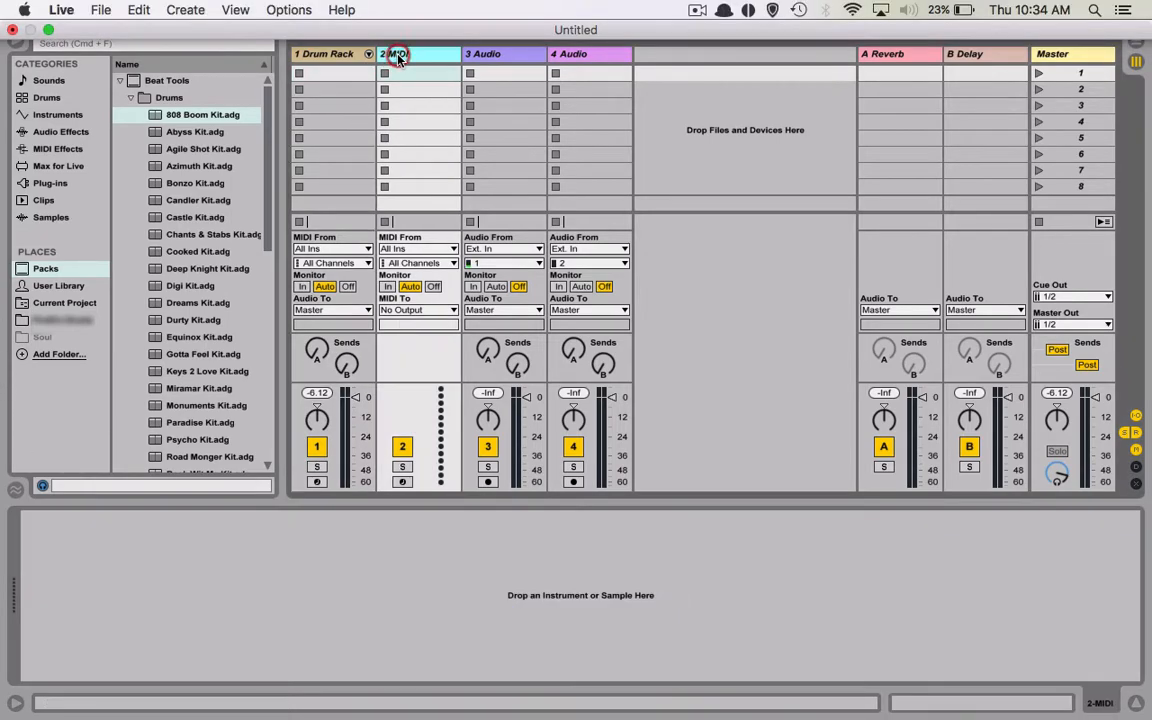
pyautogui.click(130, 97)
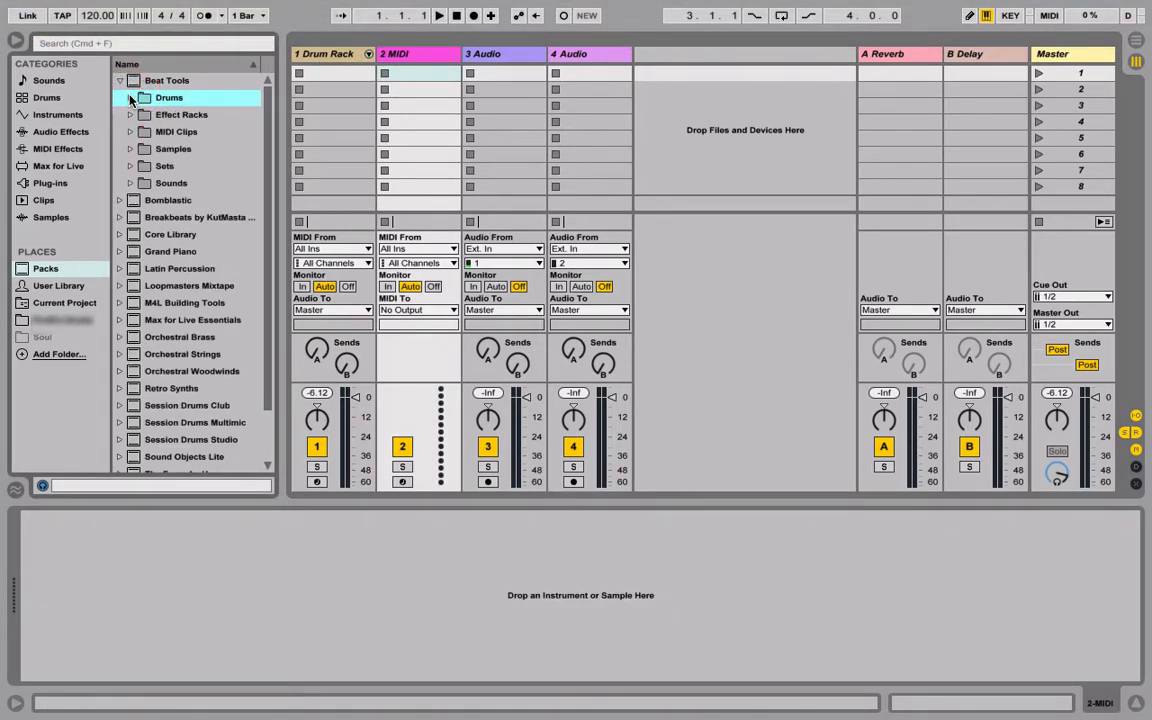
pyautogui.click(119, 80)
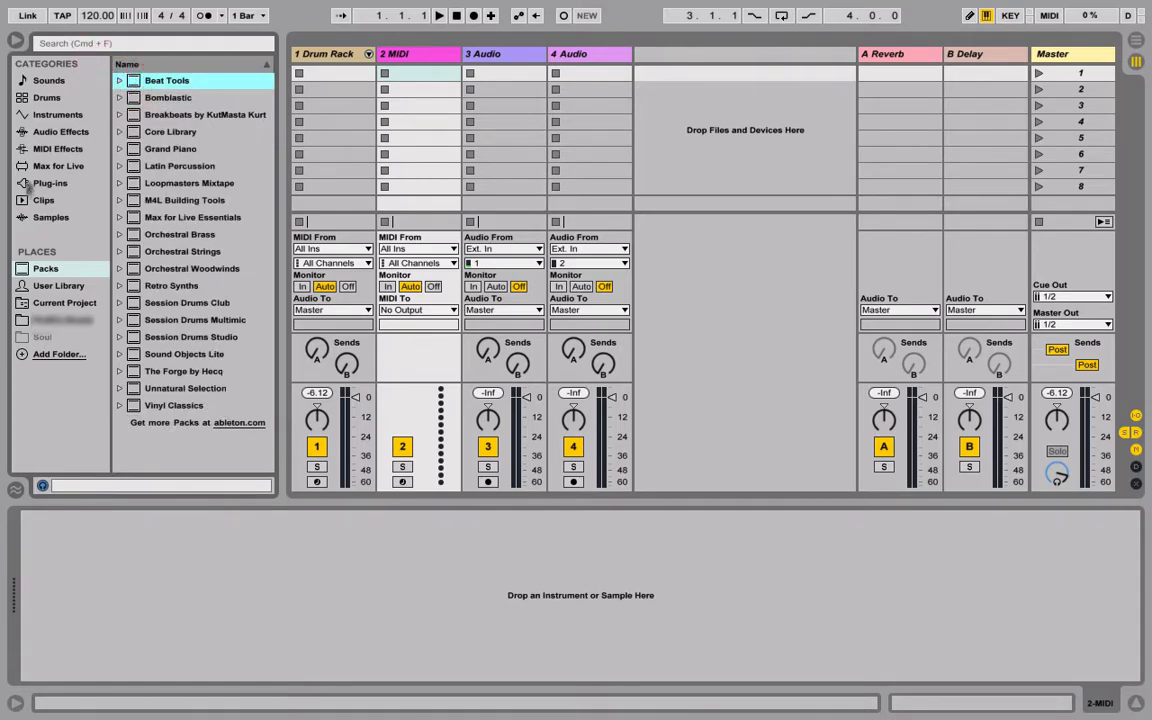
pyautogui.click(61, 131)
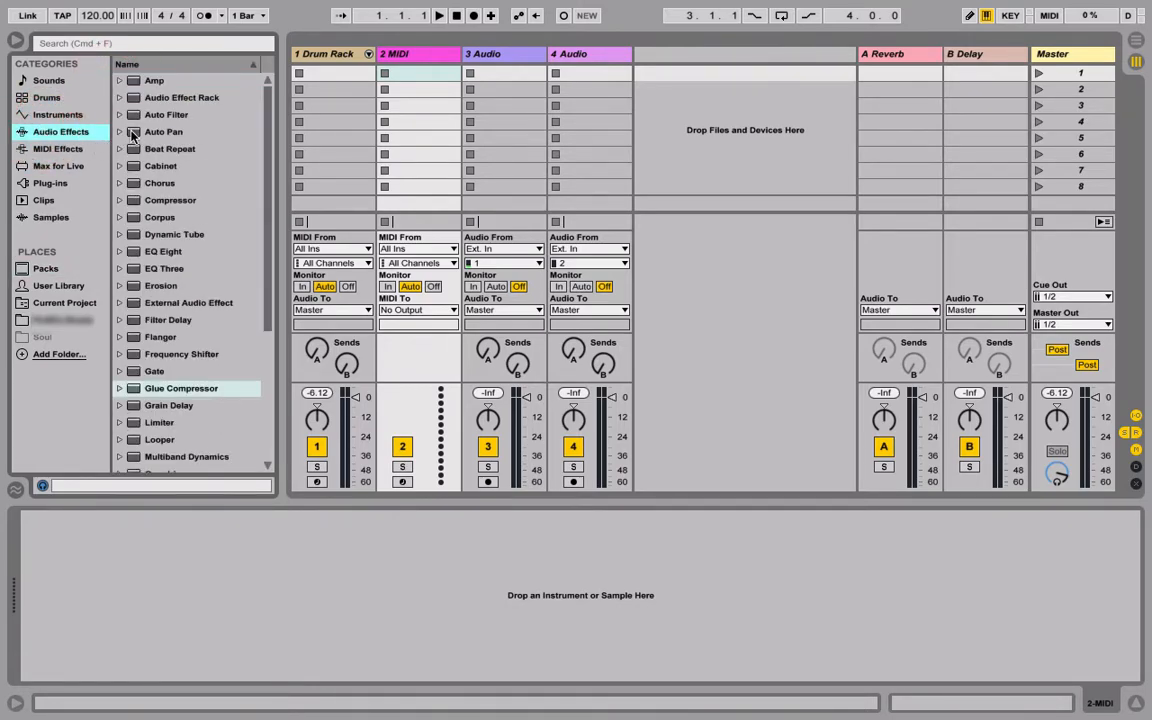
pyautogui.click(182, 97)
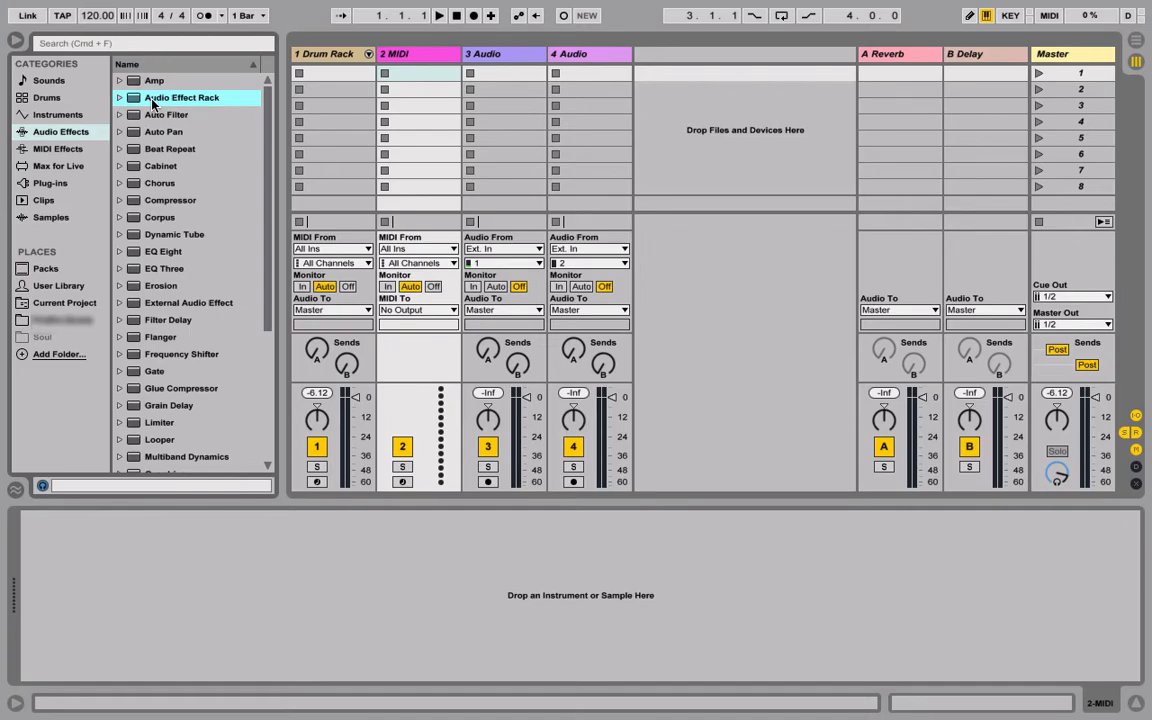
pyautogui.click(120, 97)
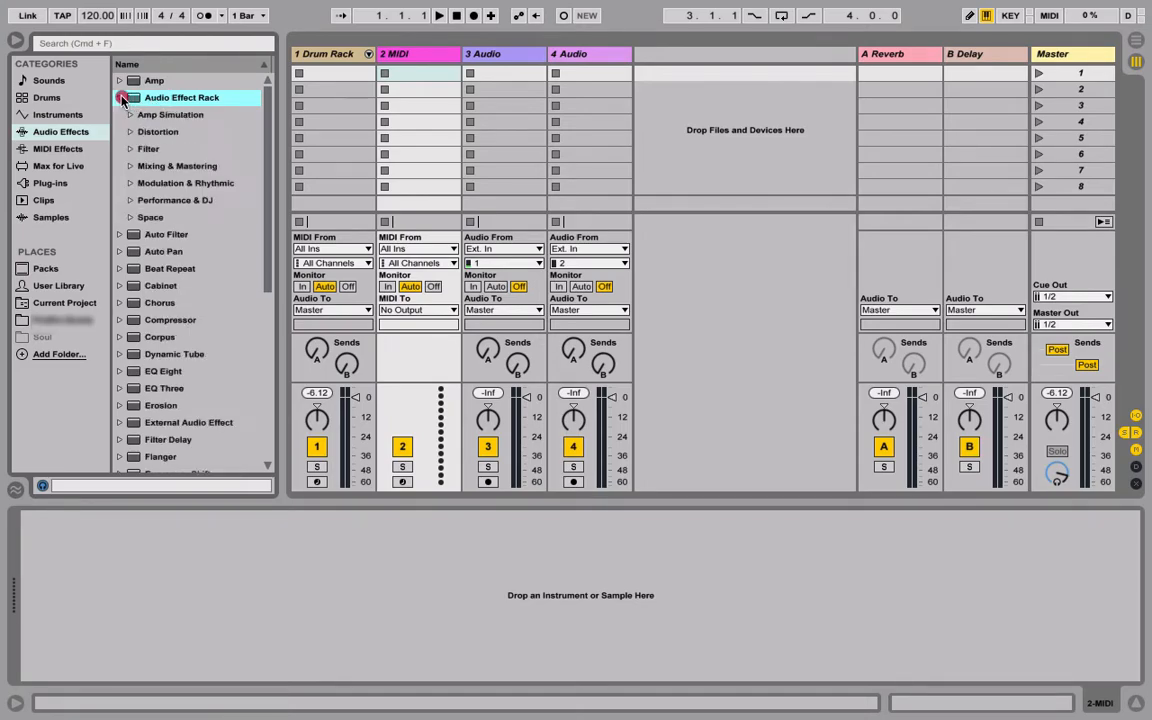
pyautogui.click(130, 114)
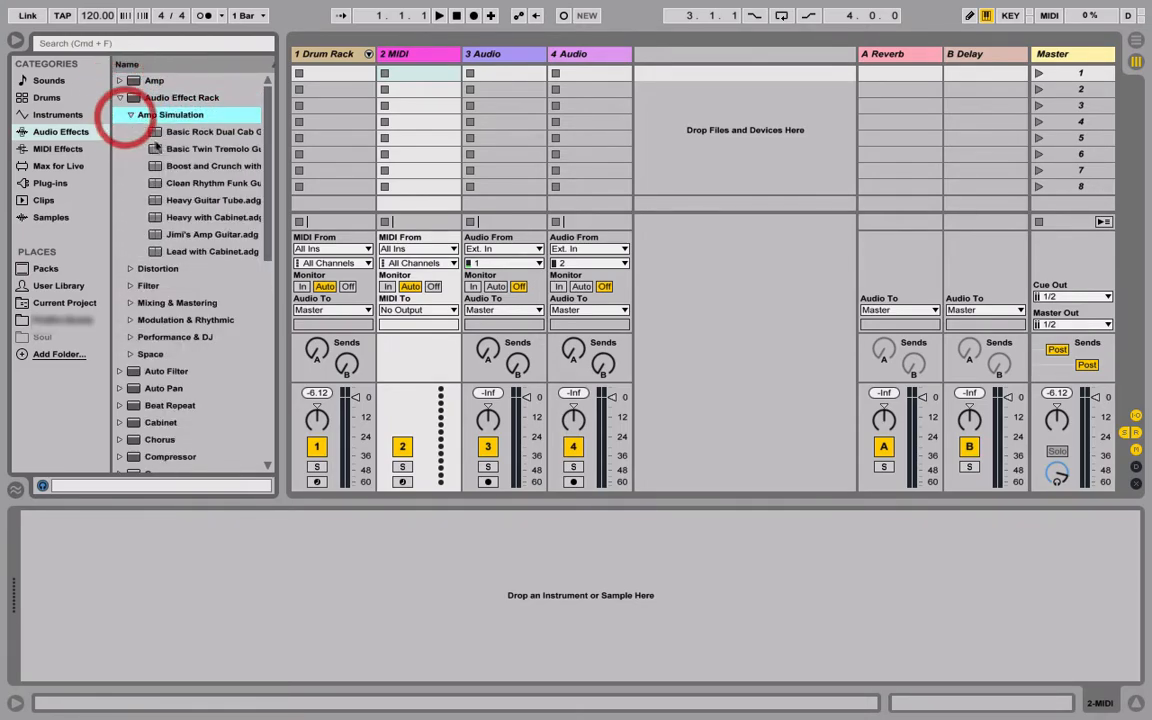
pyautogui.click(210, 131)
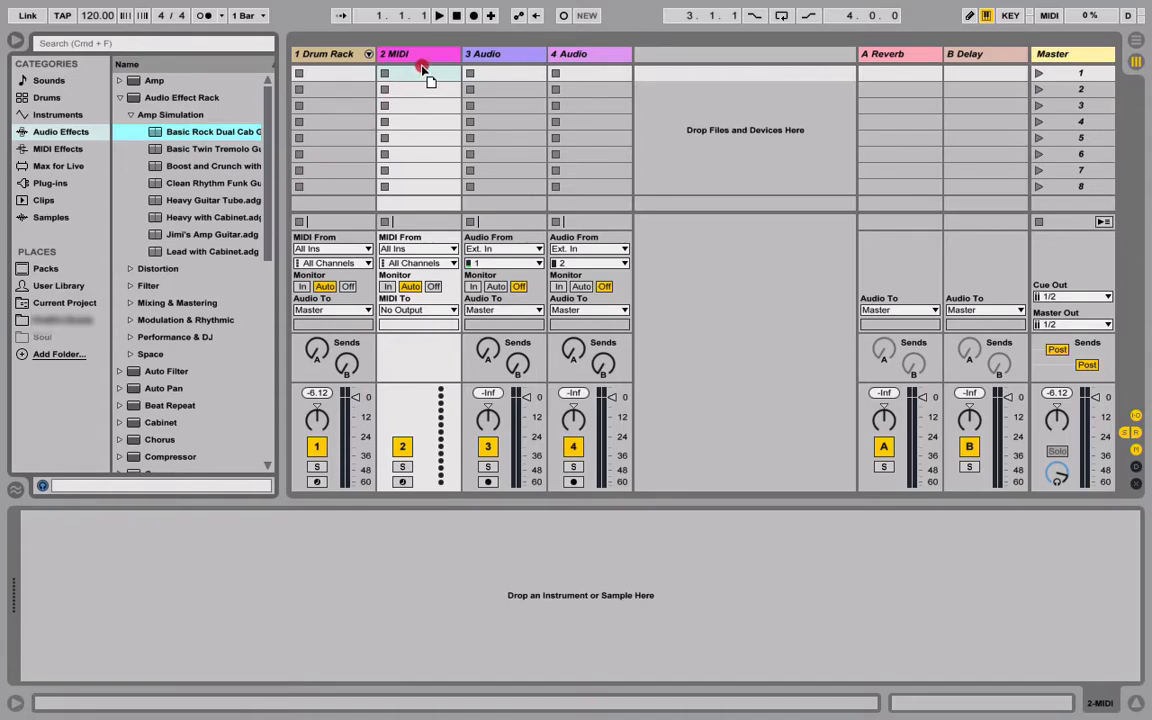
pyautogui.doubleClick(213, 131)
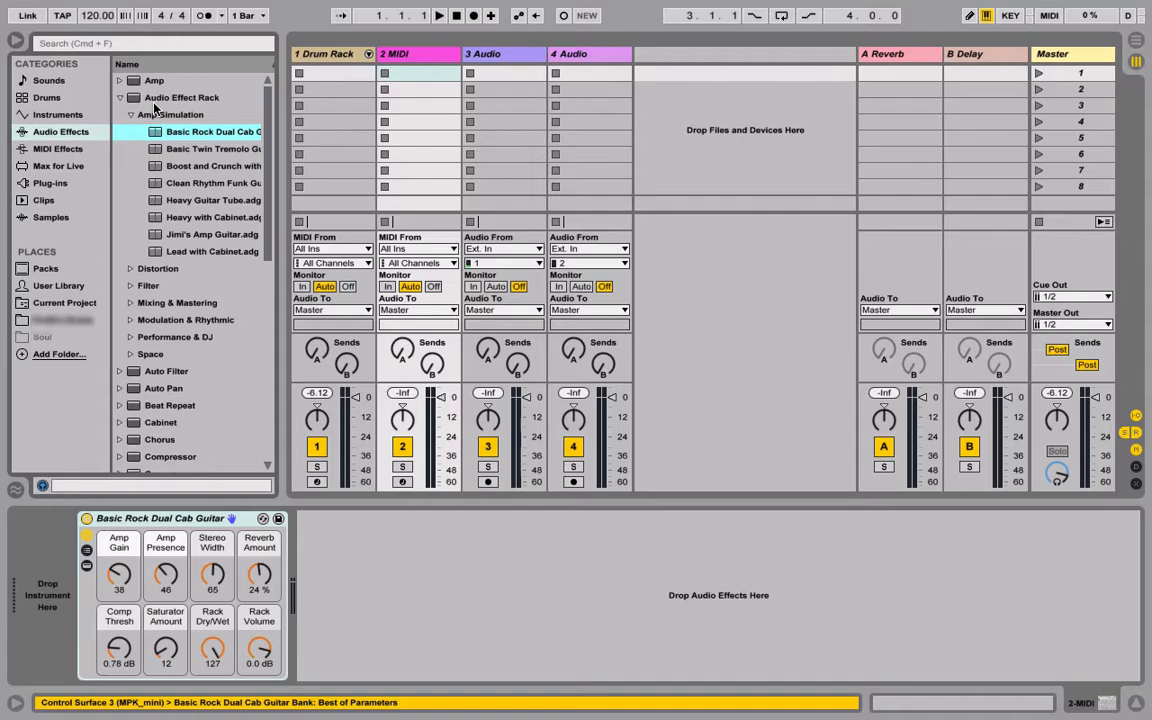
# Step: Add the Lead with Cabinet and Heavy with Cabinet racks to the chain
pyautogui.click(213, 148)
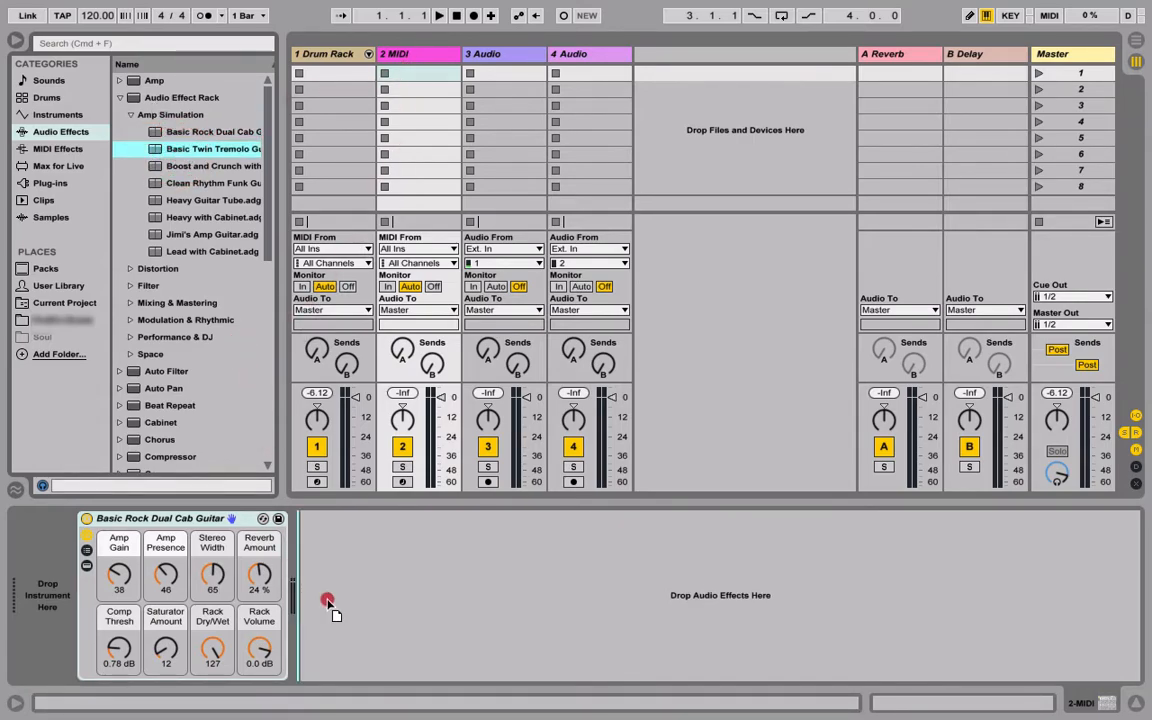
pyautogui.doubleClick(213, 148)
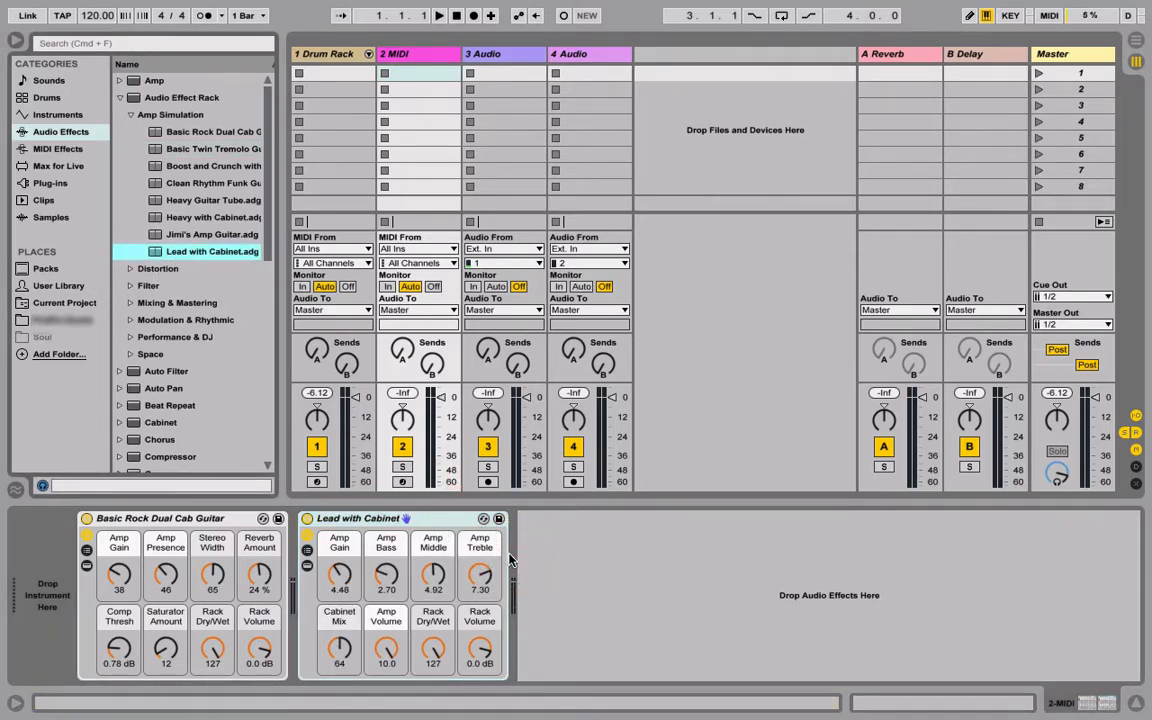
pyautogui.click(210, 217)
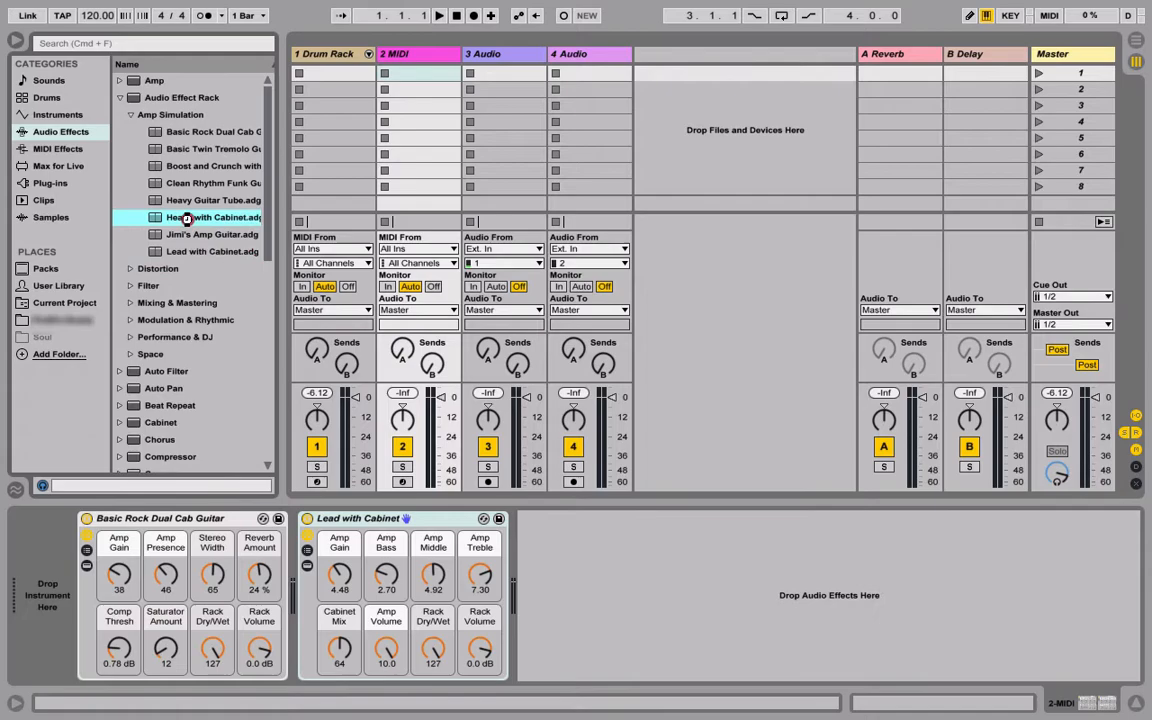
pyautogui.doubleClick(212, 217)
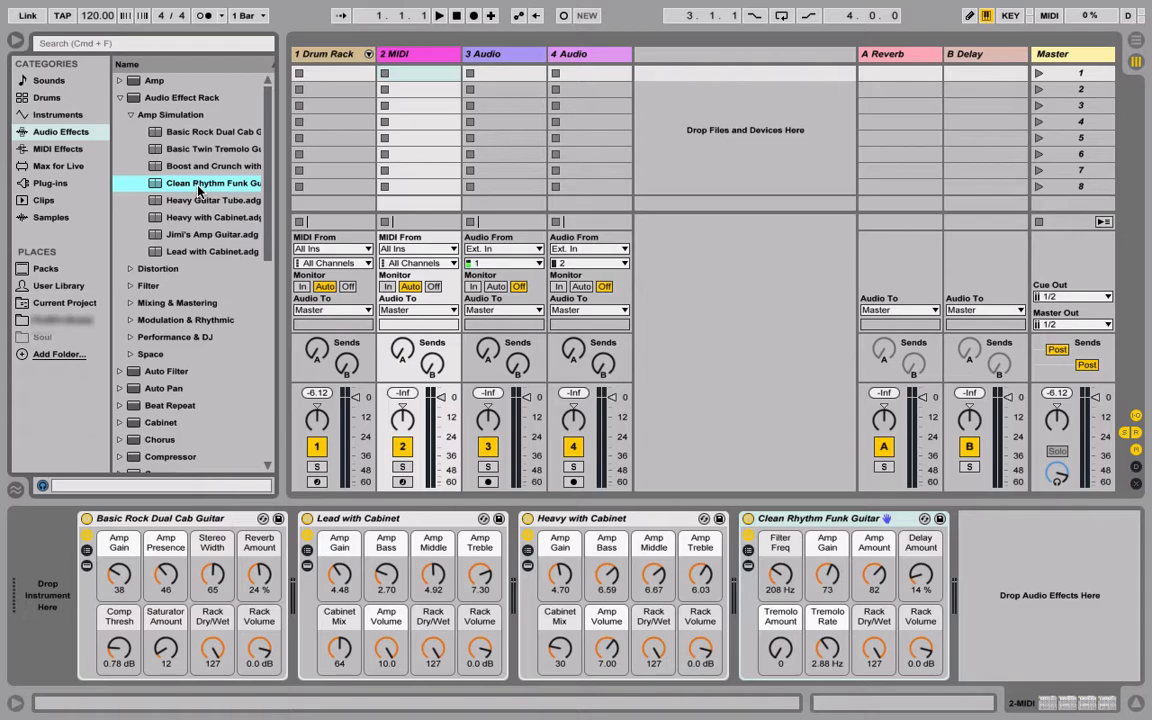
# Step: Place the Orchestral Woodwinds Alto Flute Solo sample in 3 Audio's first slot and launch it
pyautogui.click(45, 268)
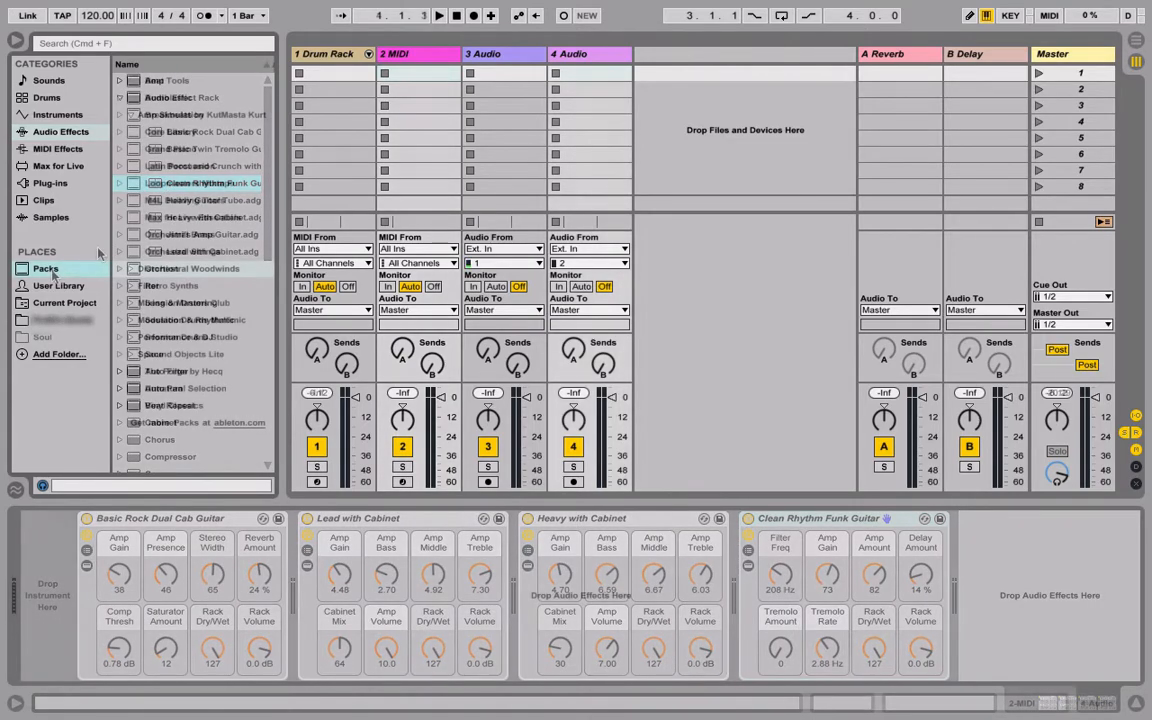
pyautogui.click(45, 268)
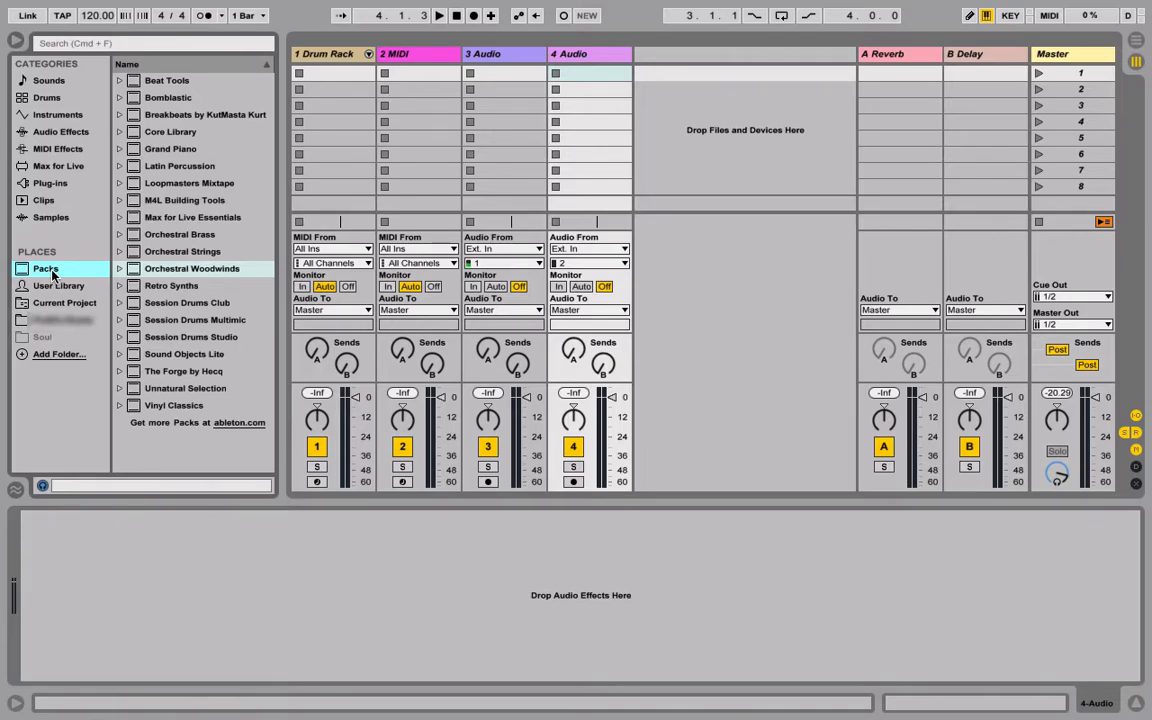
pyautogui.click(119, 268)
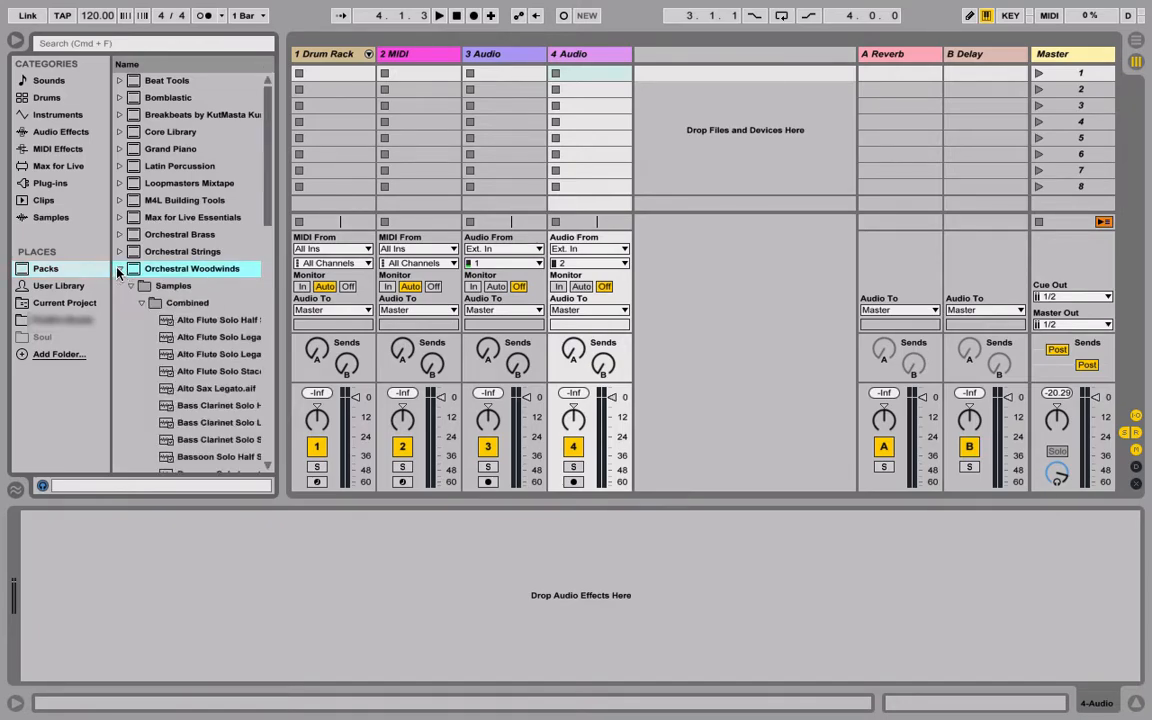
pyautogui.click(217, 371)
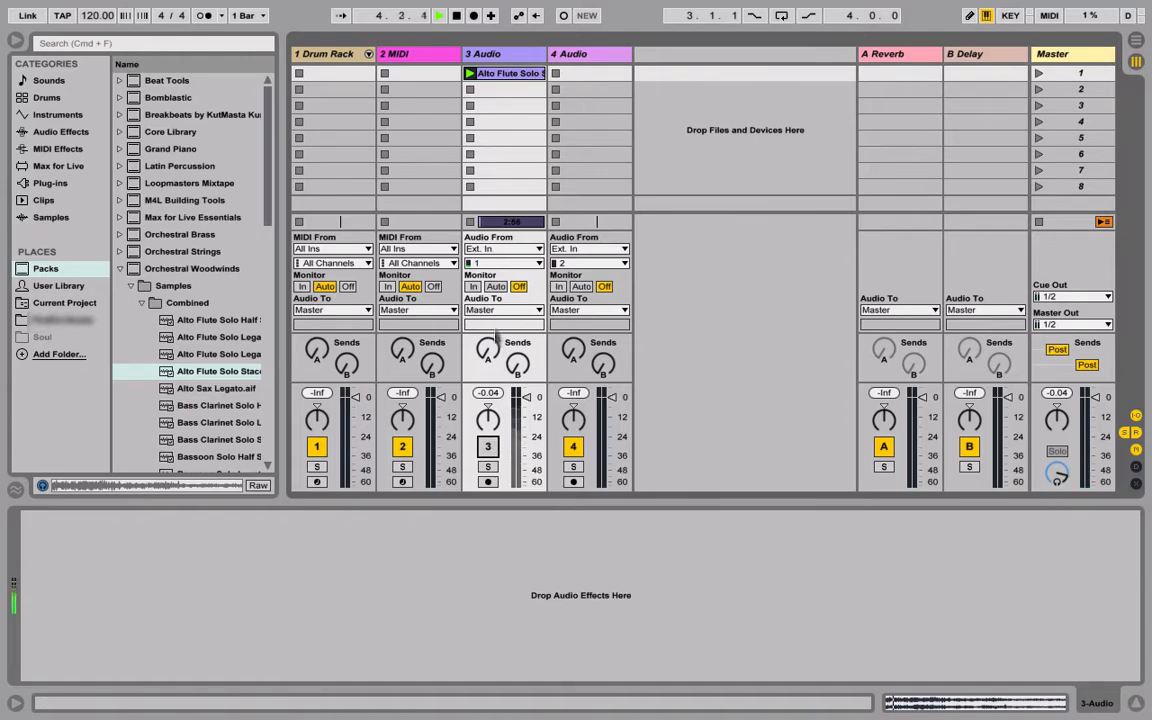
# Step: Bring 3 Audio's level near 0 dB and list the Audio Effects category
pyautogui.click(487, 446)
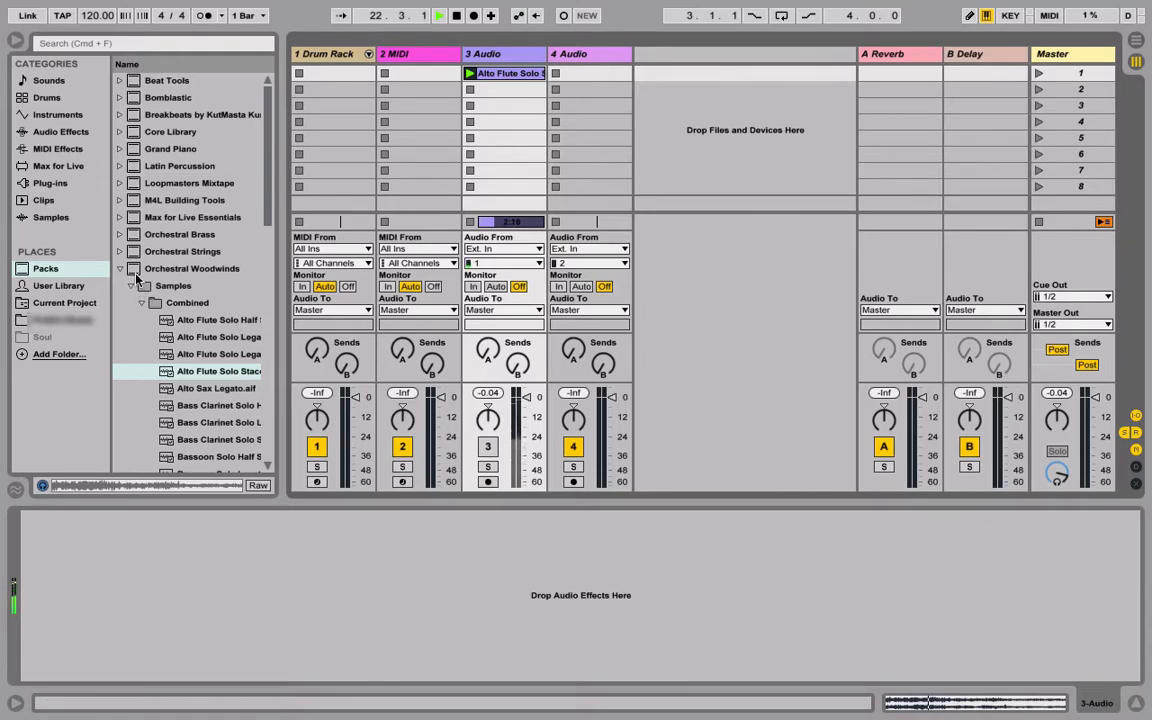
pyautogui.click(61, 131)
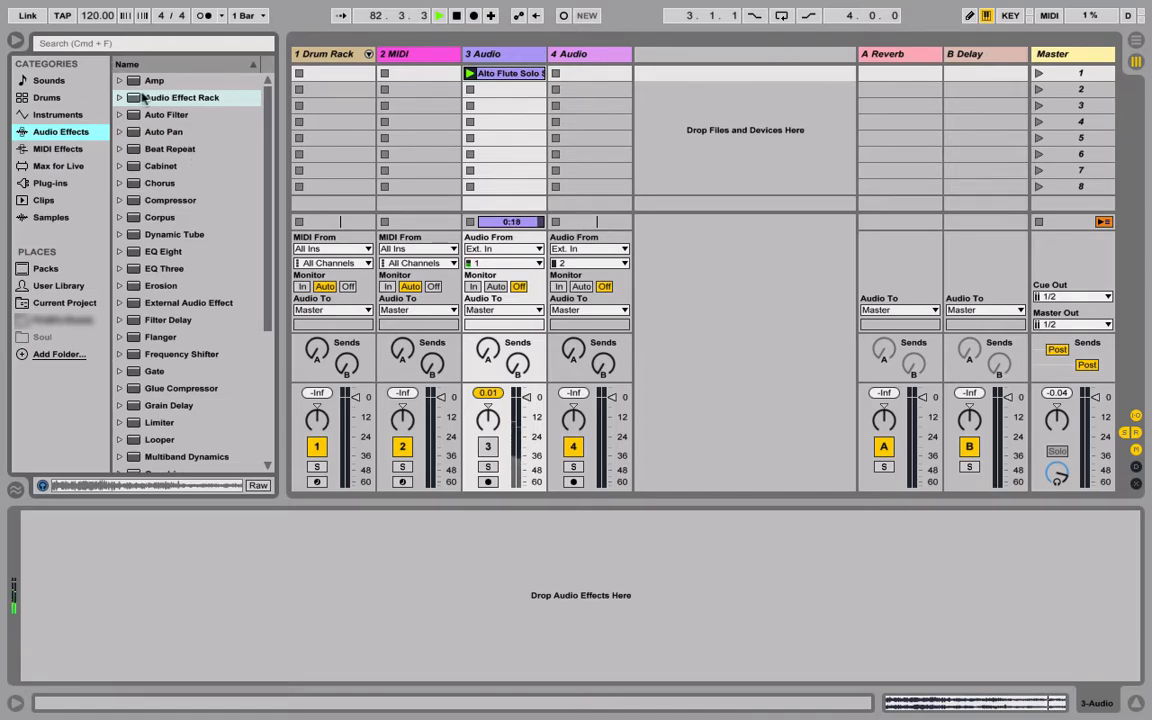
# Step: Load Basic Rock Dual Cab Guitar and Basic Twin Tremolo Guitar racks onto 3 Audio
pyautogui.click(120, 97)
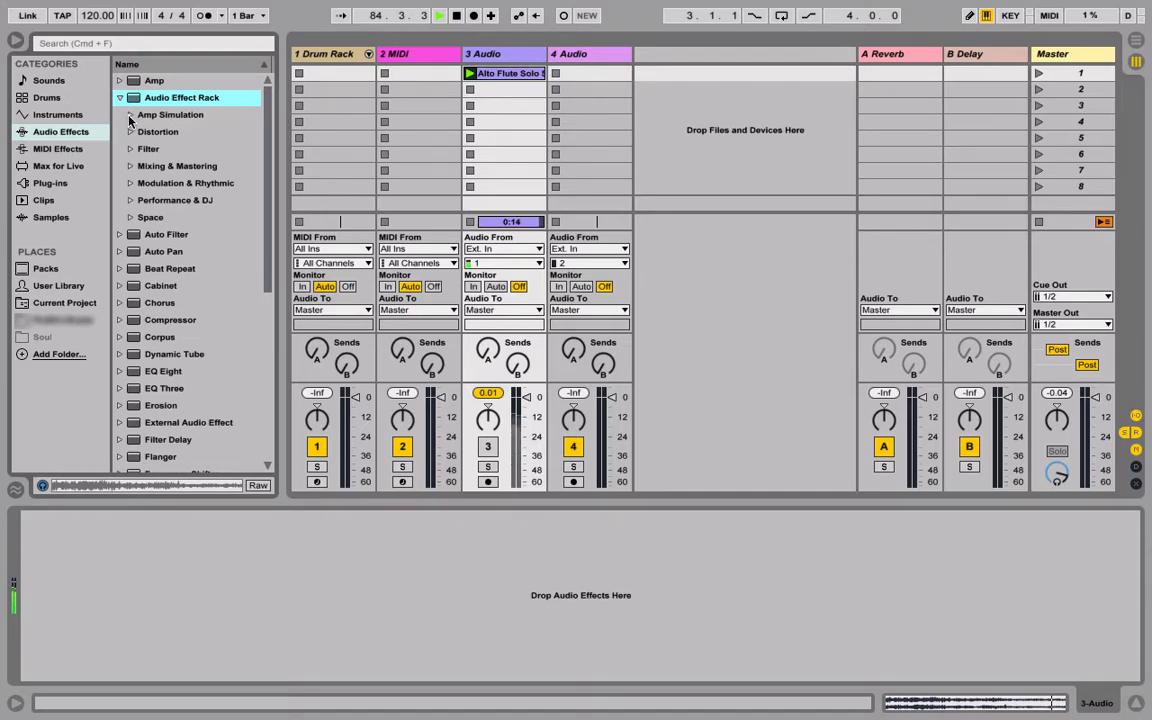
pyautogui.click(130, 114)
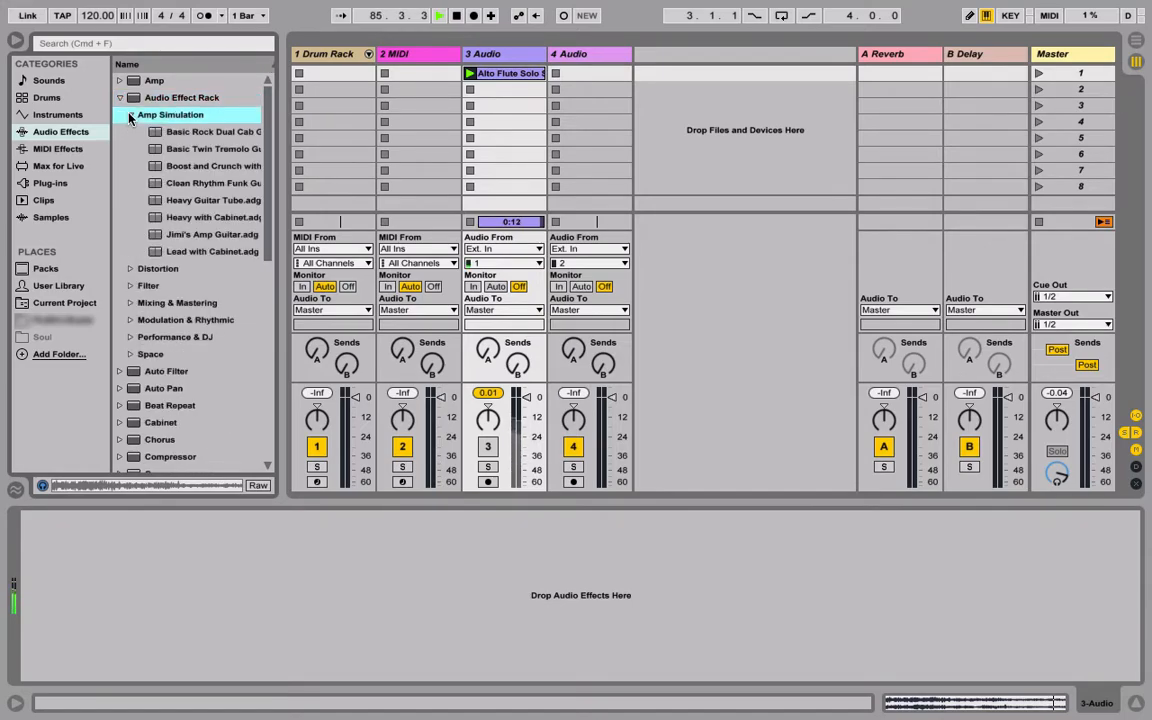
pyautogui.click(213, 131)
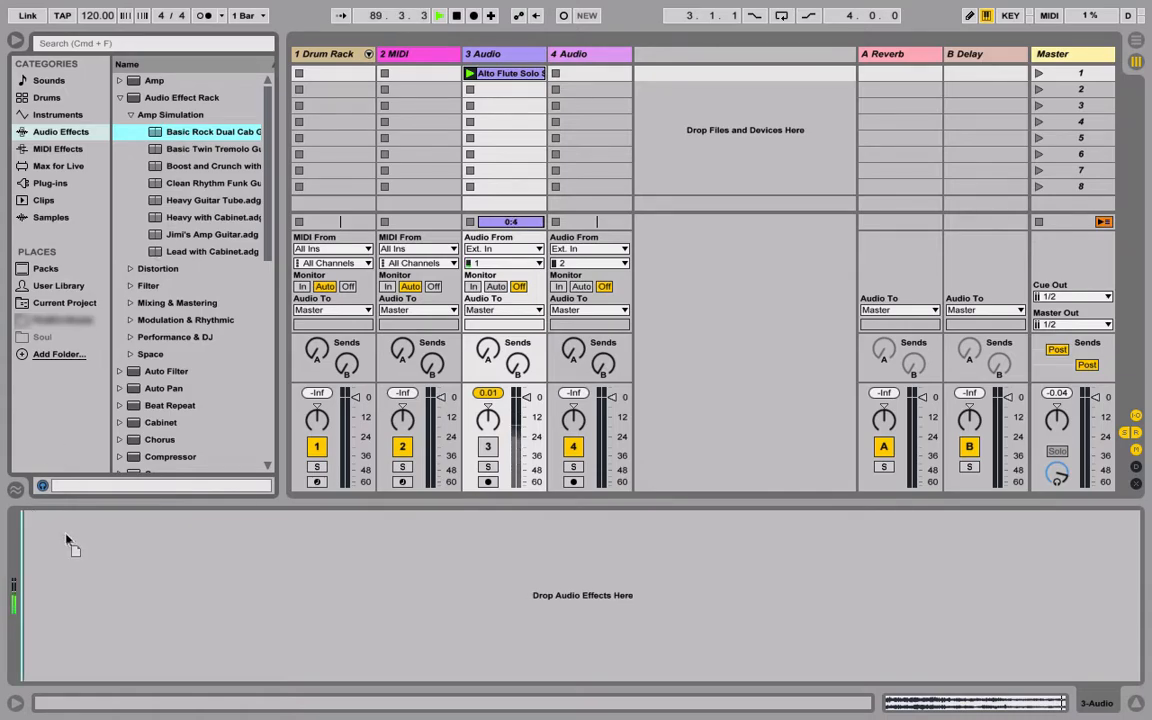
pyautogui.doubleClick(213, 131)
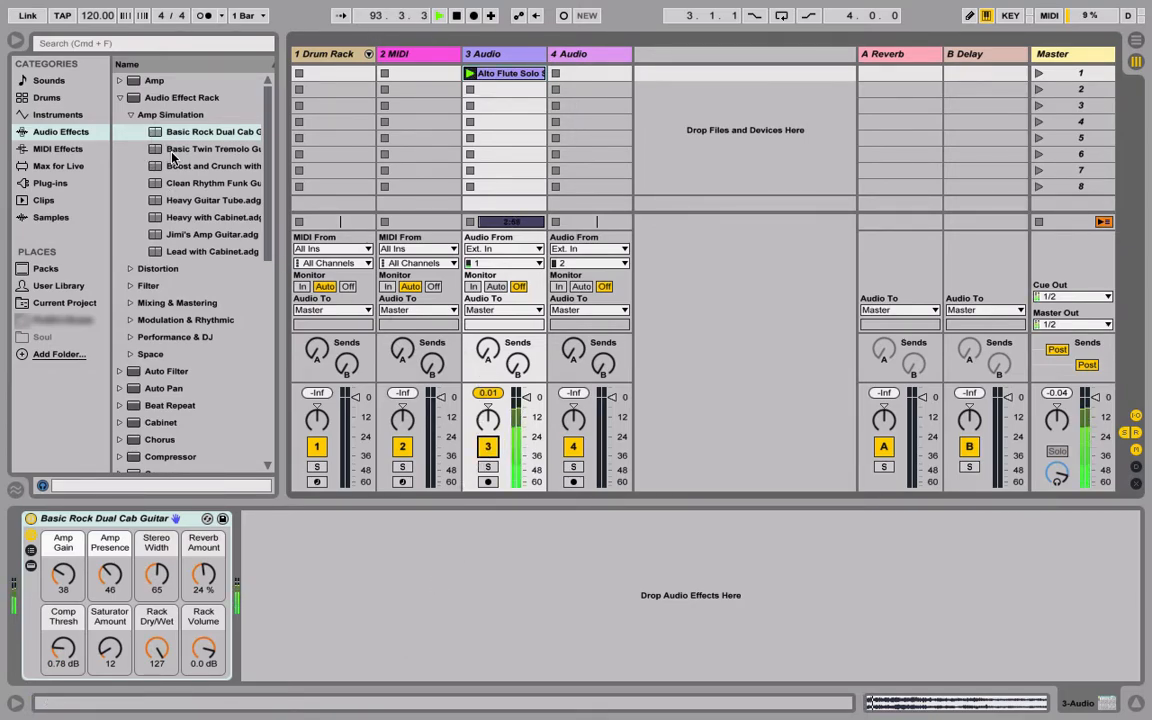
pyautogui.click(212, 148)
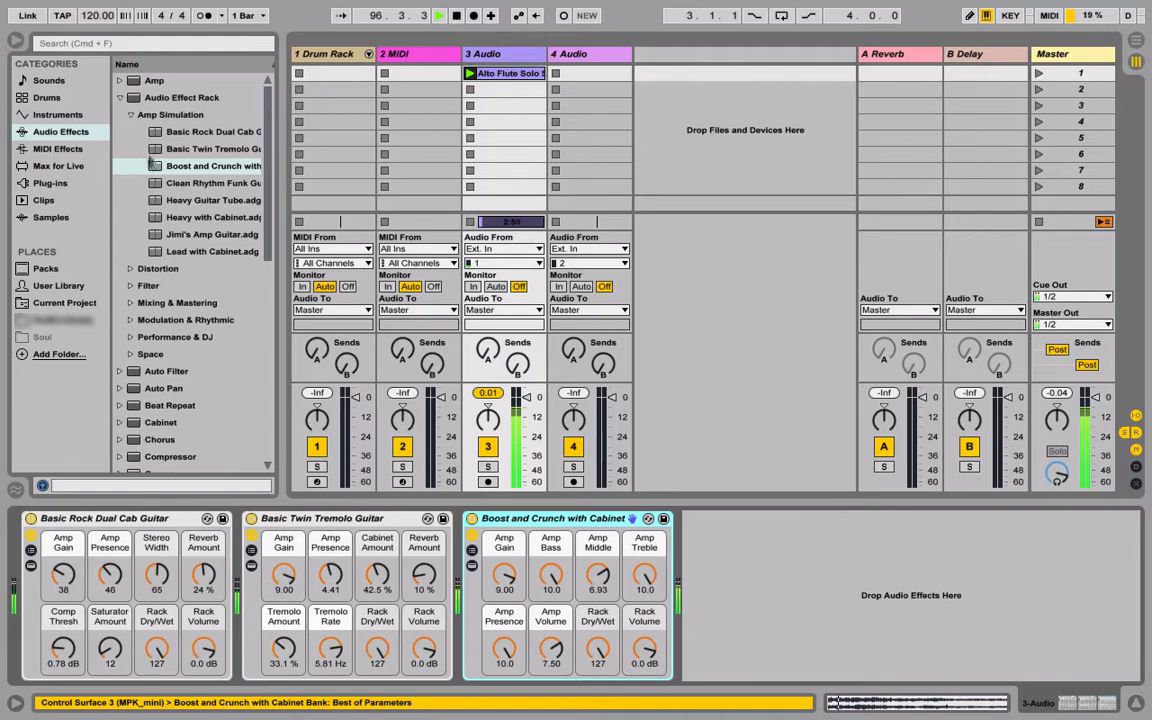
pyautogui.click(119, 114)
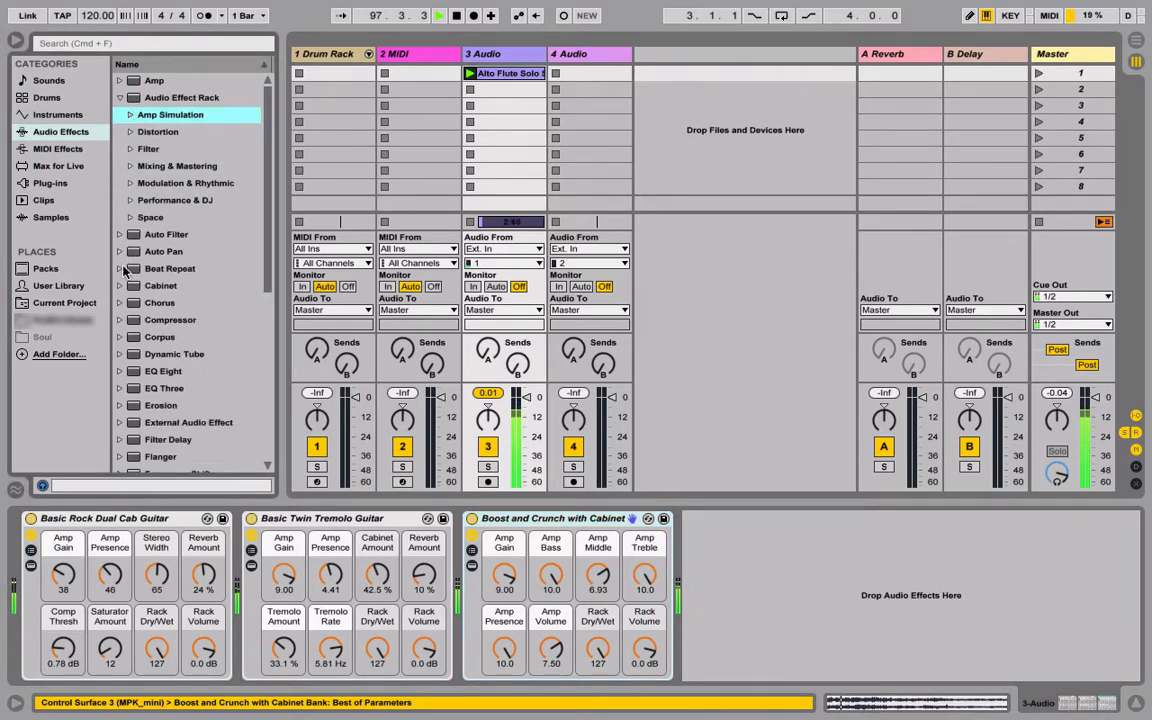